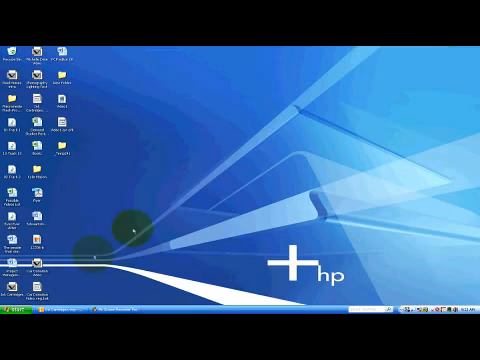
From the Start menu, head to Control Panel's Printers and Other Hardware category
left_click(22, 315)
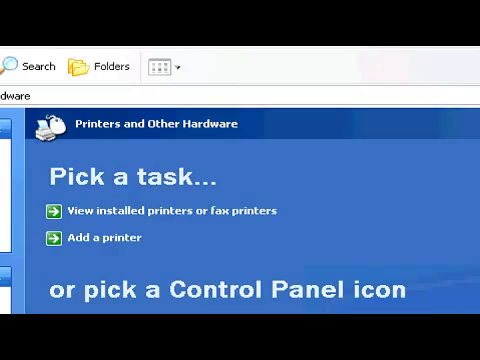
Show the installed printers and faxes, including the HP PSC 1200 series
left_click(160, 211)
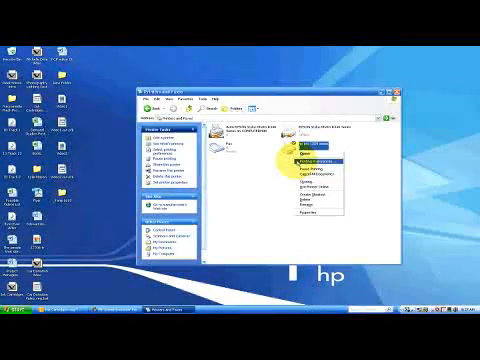
Open the HP printer's Printing Preferences and its Services tab to reach the Toolbox
left_click(305, 148)
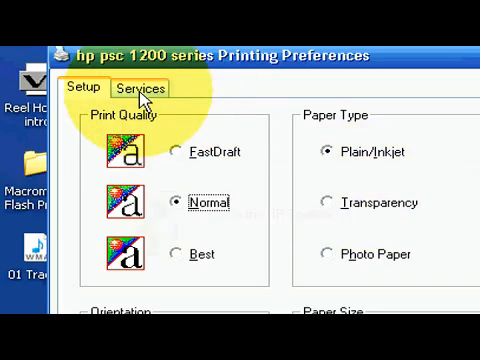
left_click(138, 89)
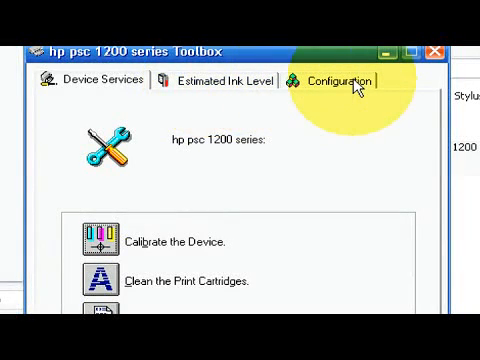
mouse_move(352, 88)
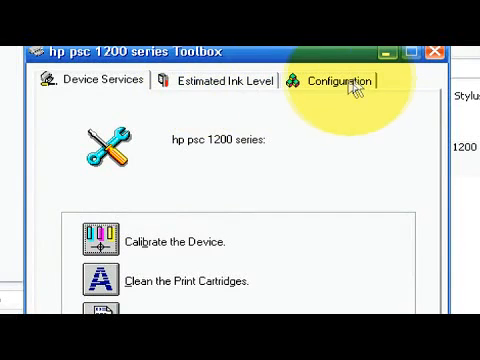